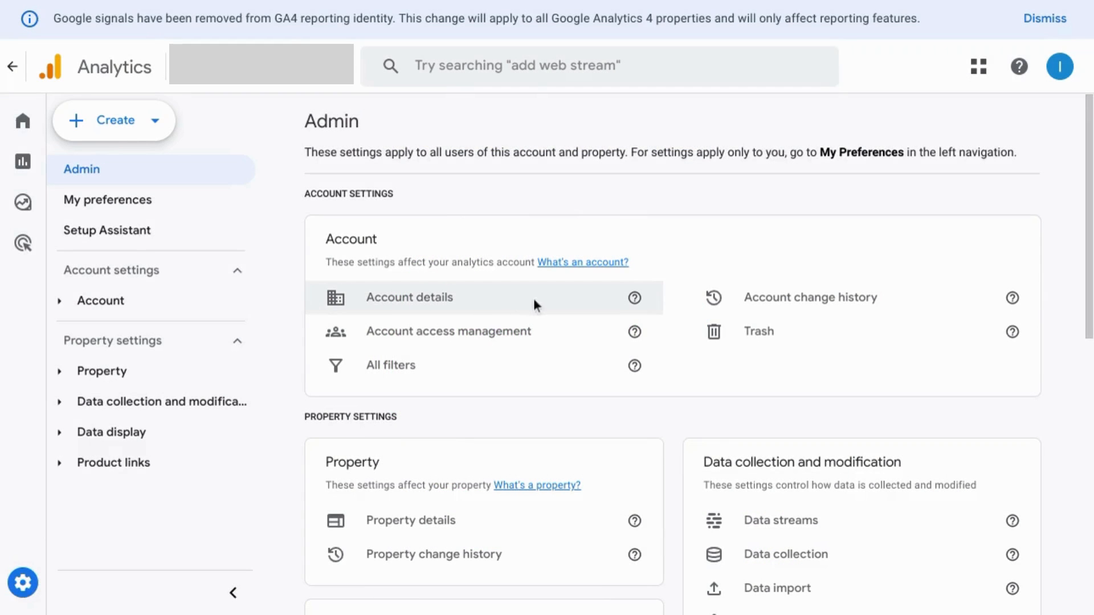
mouse_move(138, 339)
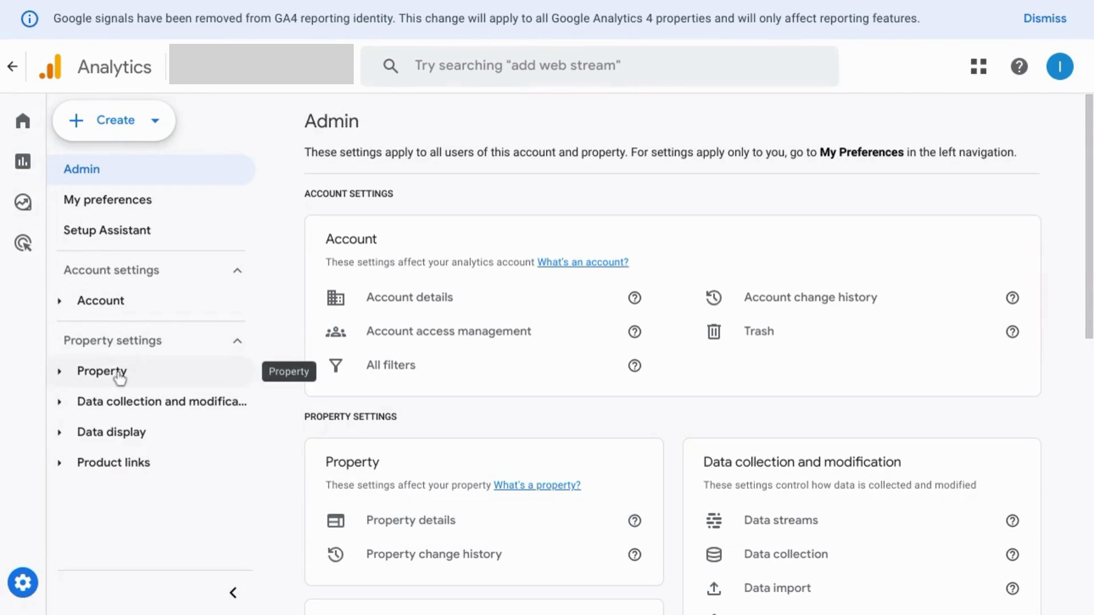
In Admin, expand Data collection and modification and open Data streams for the blogspot web stream
click(162, 401)
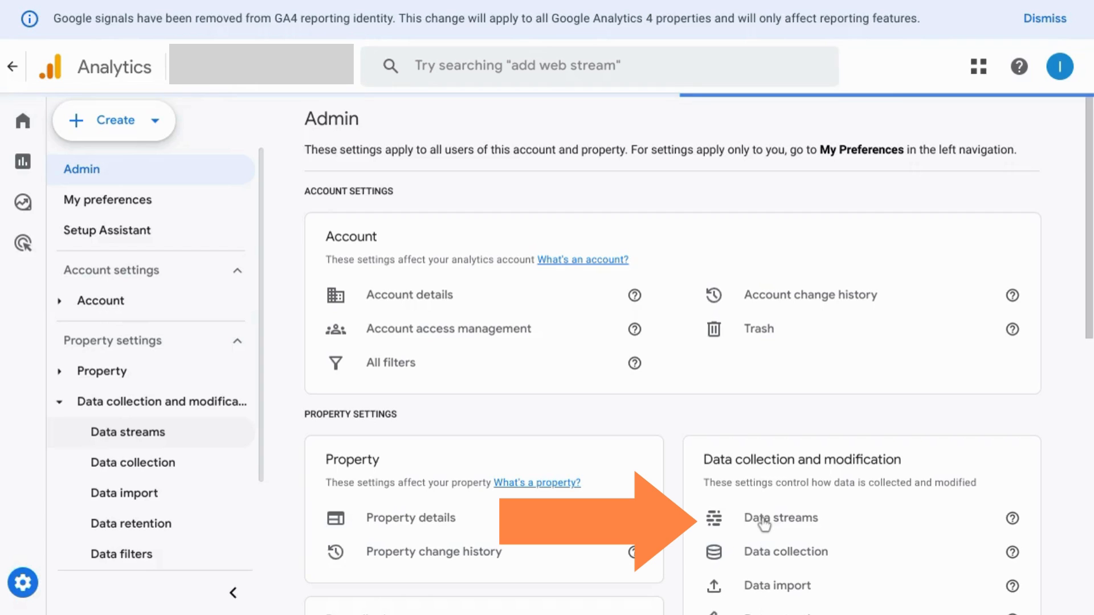
click(780, 518)
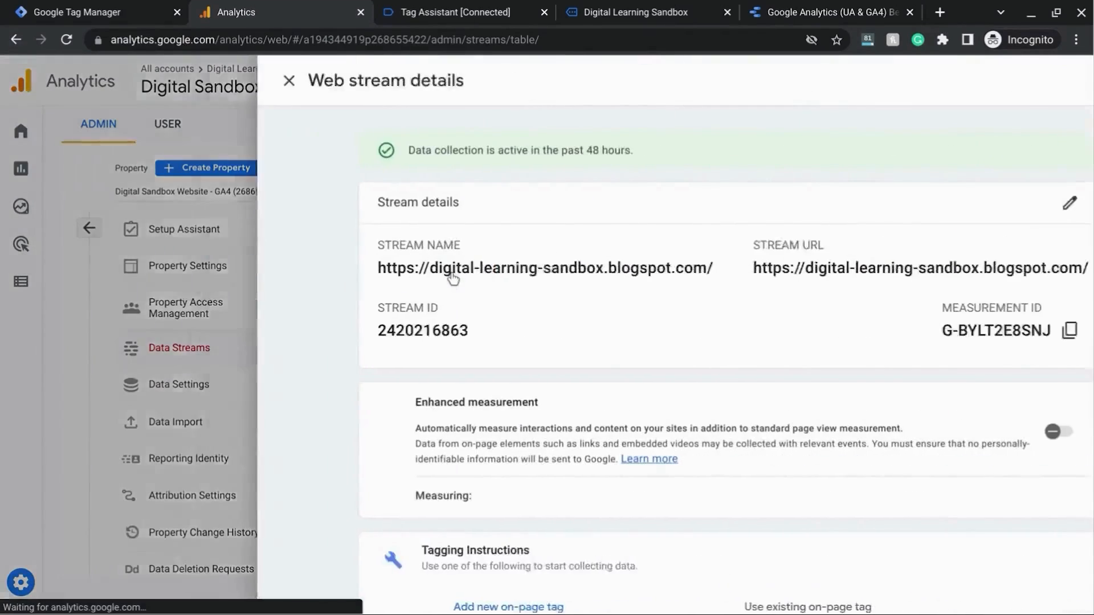
Enable enhanced measurement on the blog stream, review its events including Outbound clicks, and save
click(1053, 431)
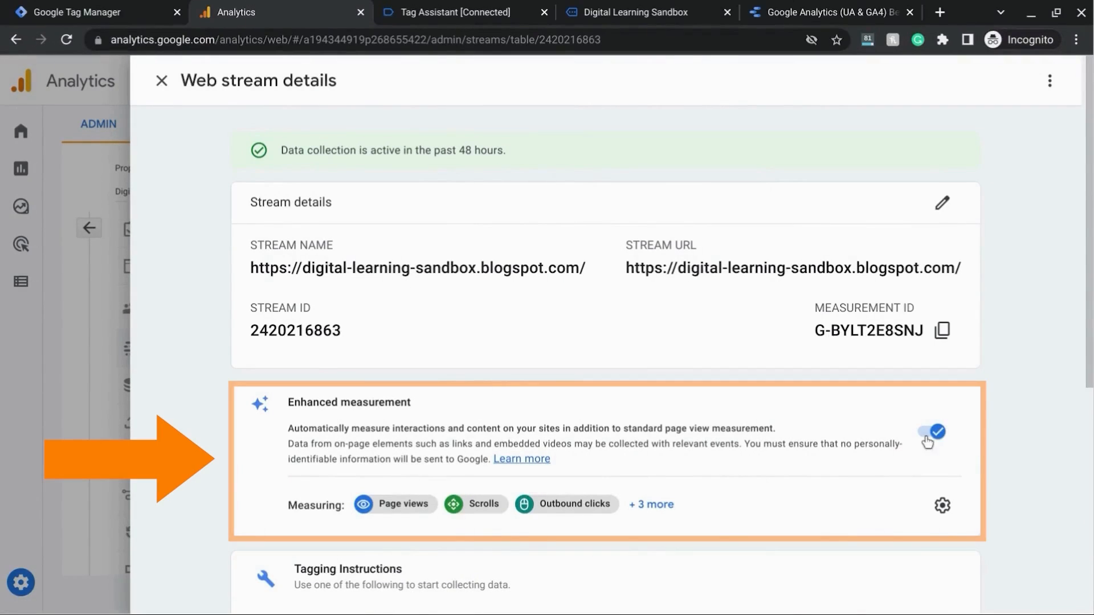
mouse_move(942, 506)
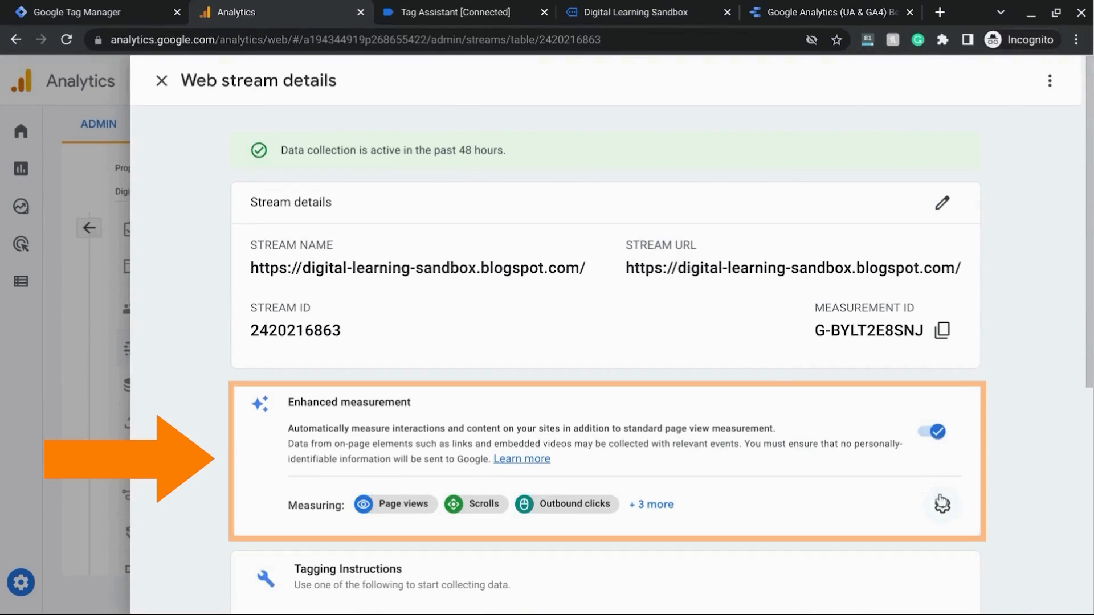
click(650, 503)
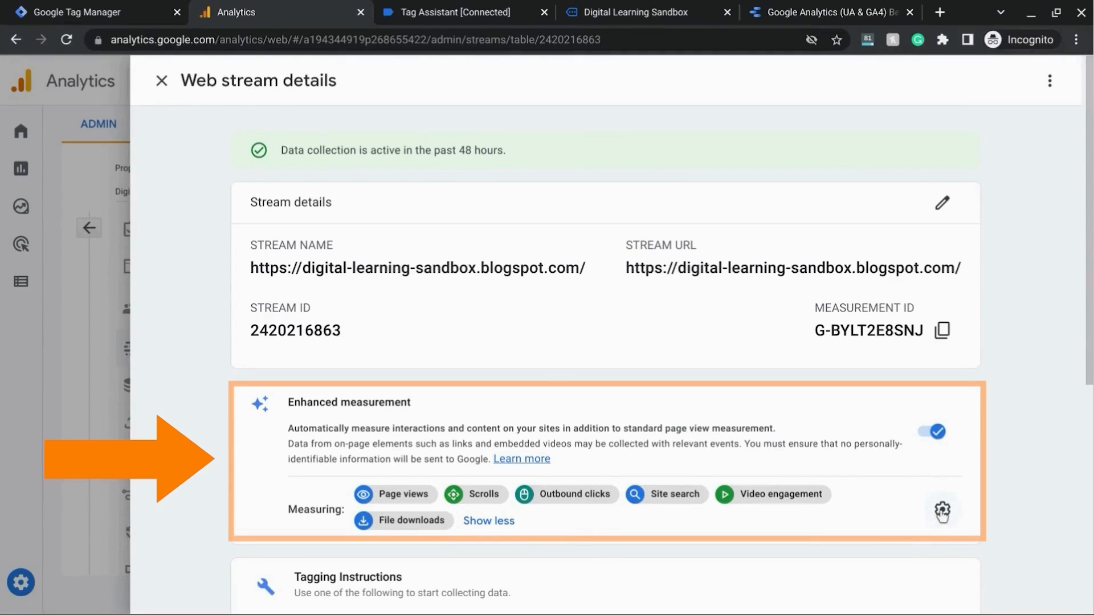
click(942, 510)
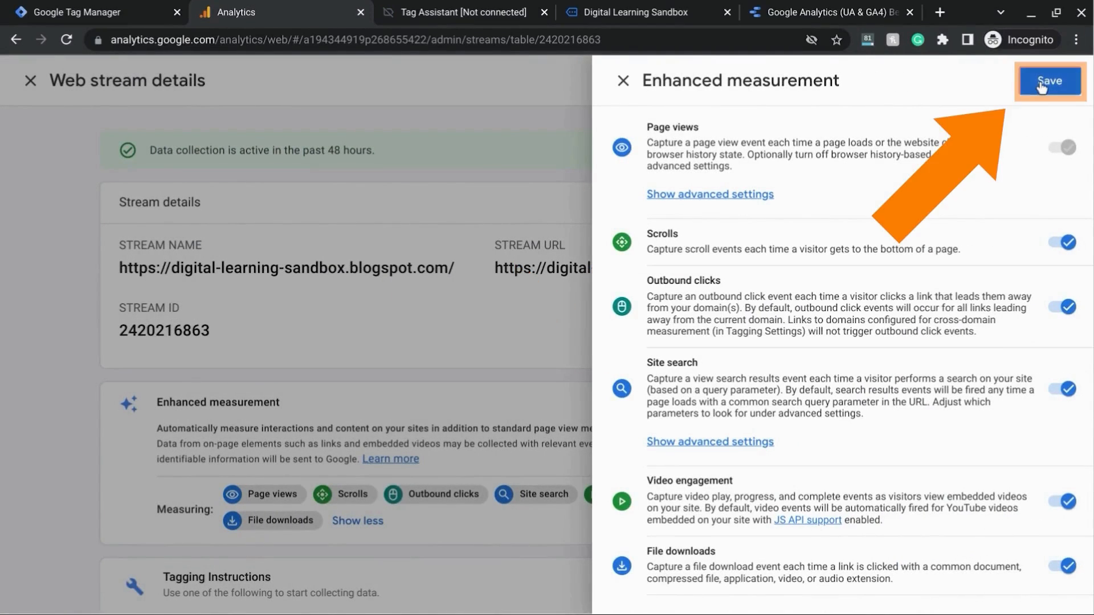
click(1049, 81)
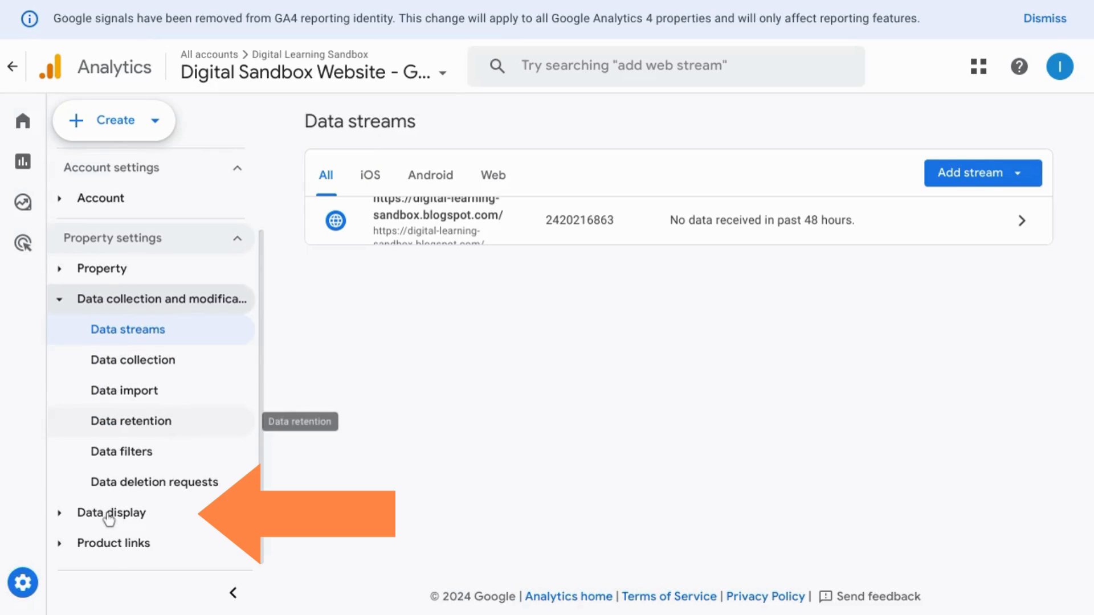
Under Data display, go to Custom definitions and start a new custom dimension
click(111, 513)
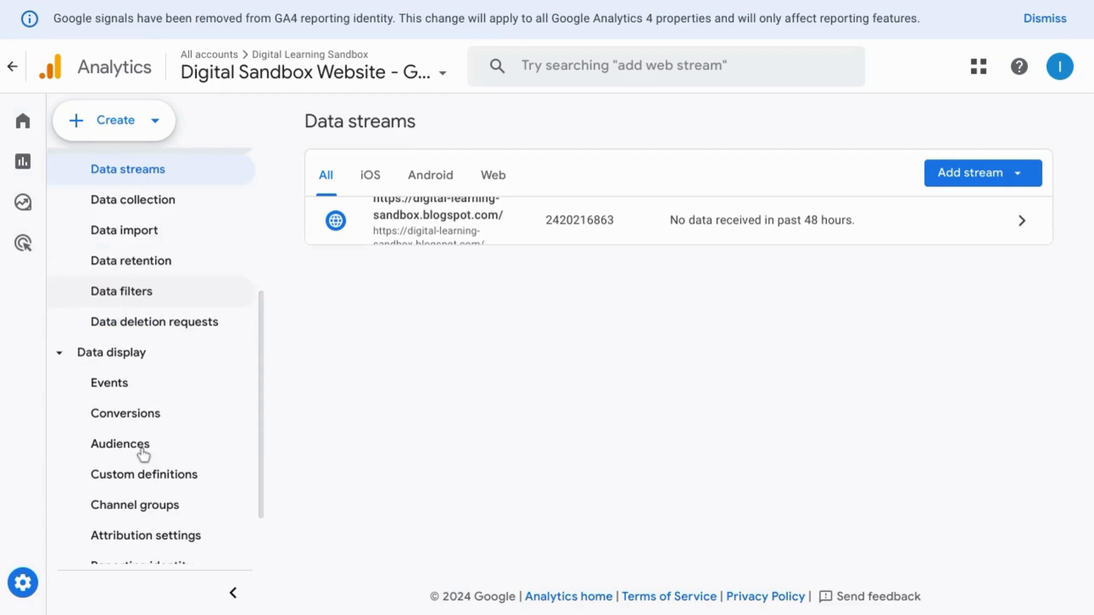
click(144, 410)
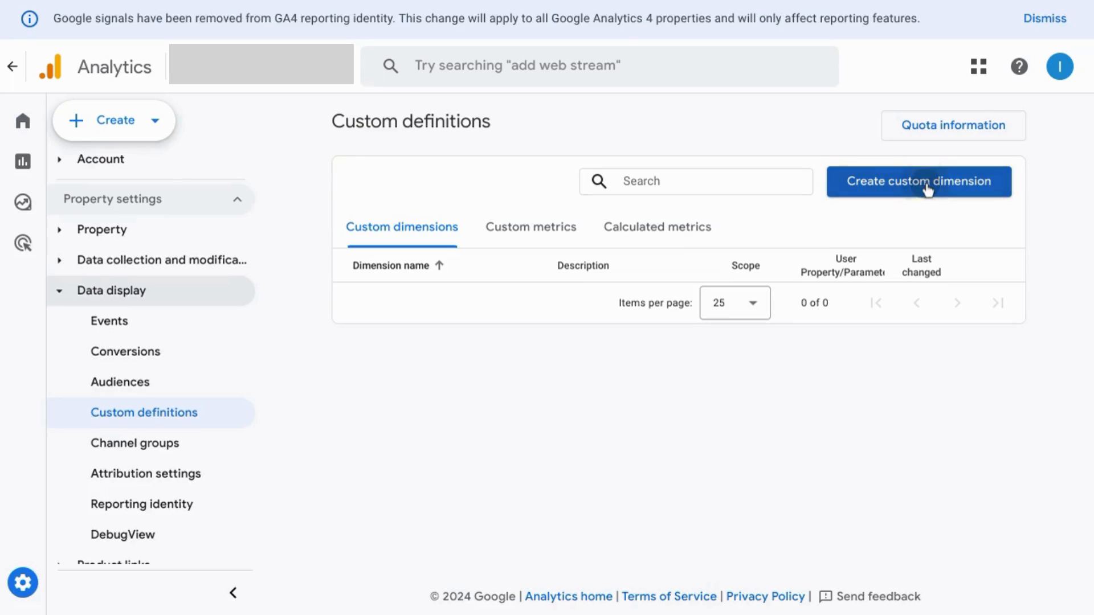
click(918, 181)
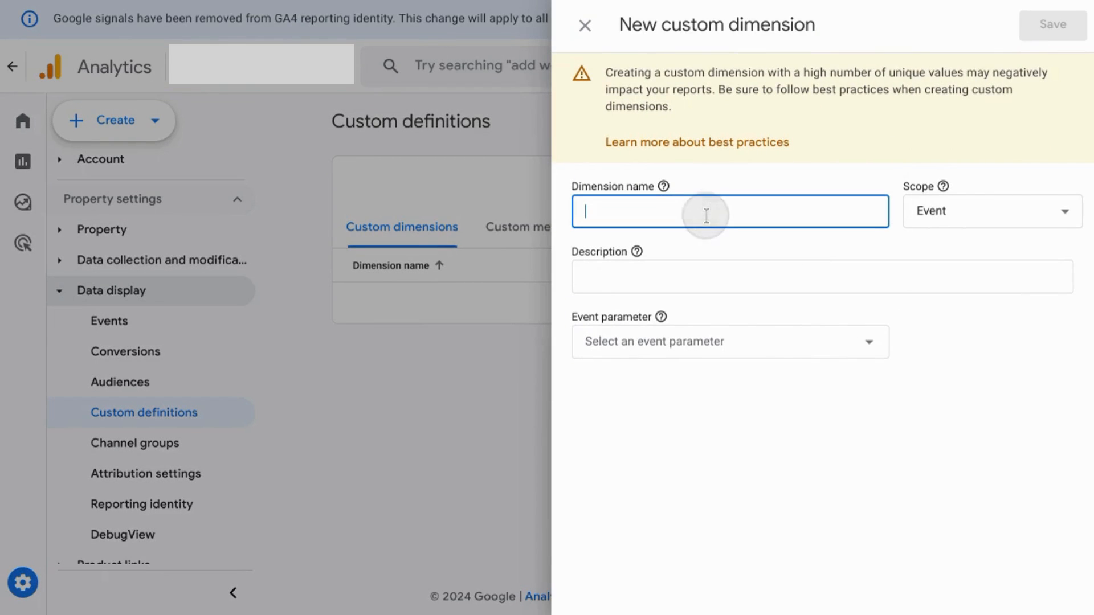
Name the custom dimension 'Link' and map it to the link_url event parameter
text(Li)
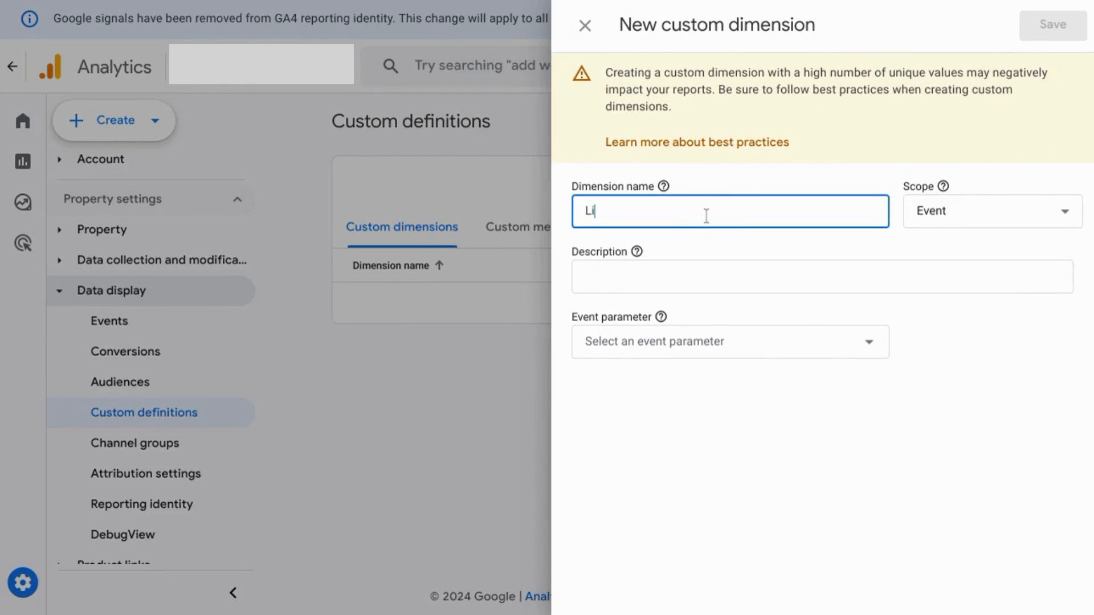
text(nk)
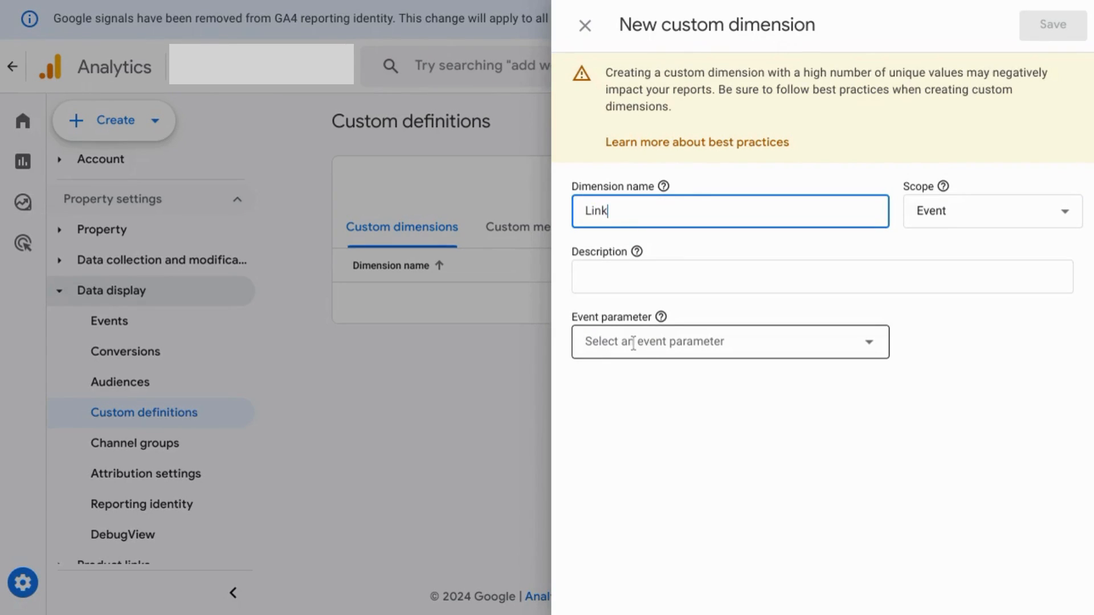
click(730, 342)
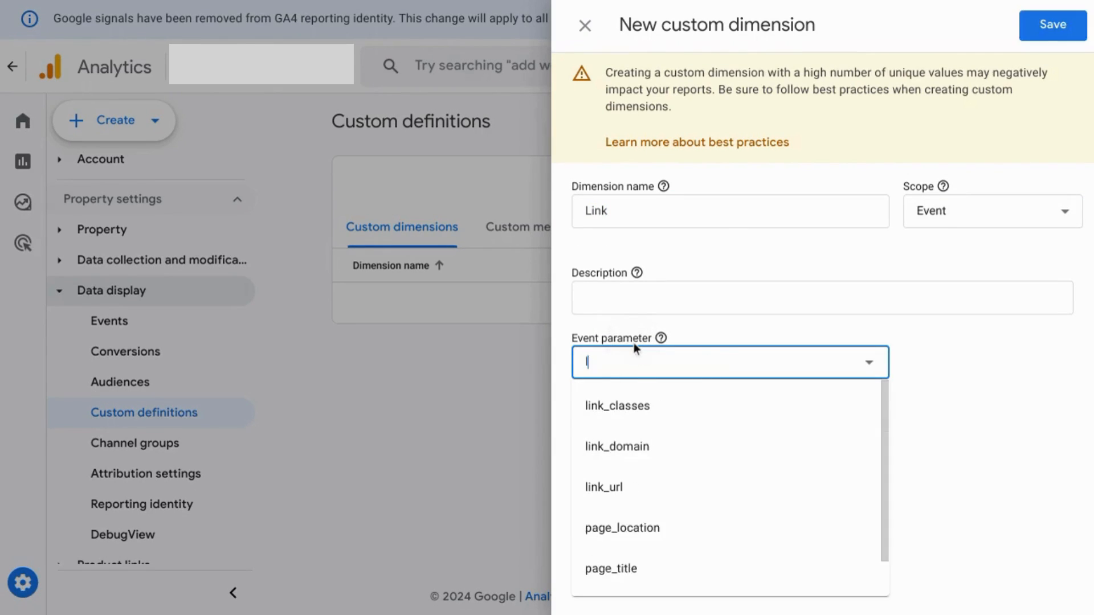
text(link)
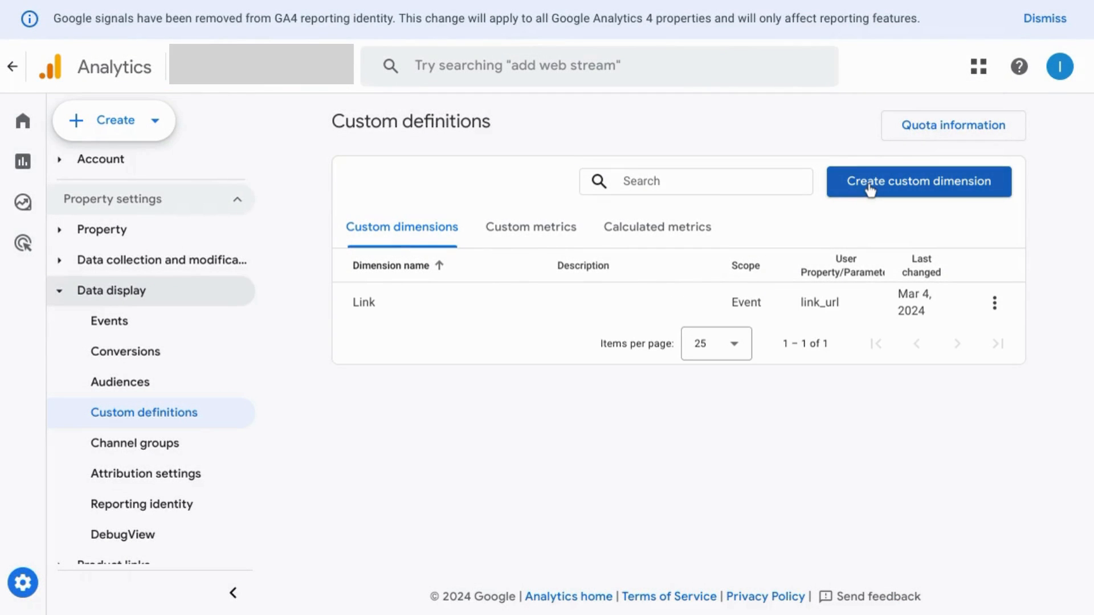
Add the Outbound Flag dimension with description 'outbound boolean flag' and parameter 'outbound'
click(918, 182)
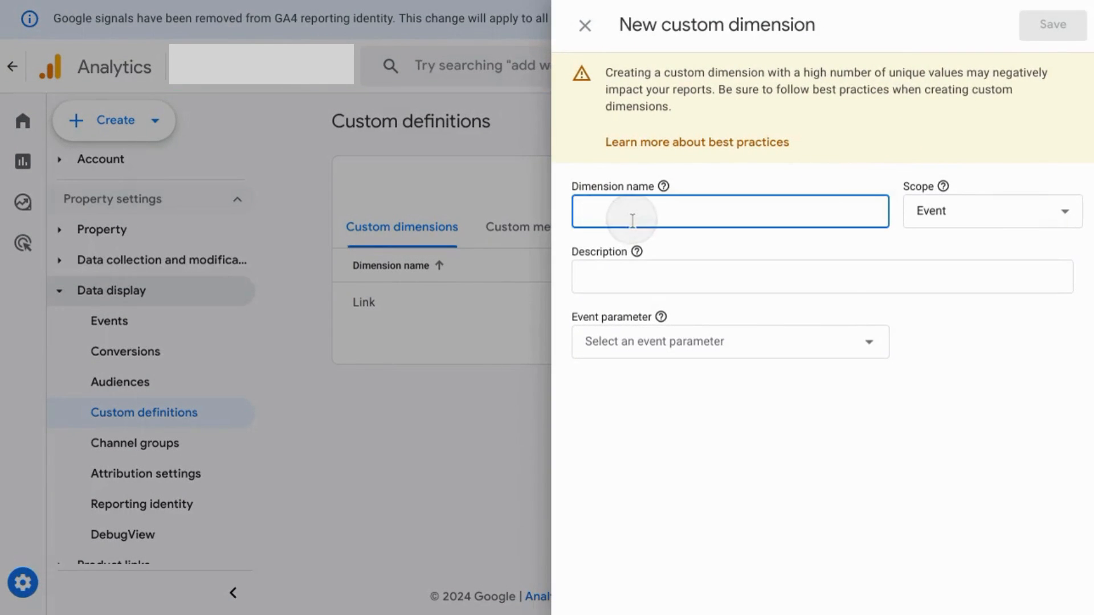
text(Outbound)
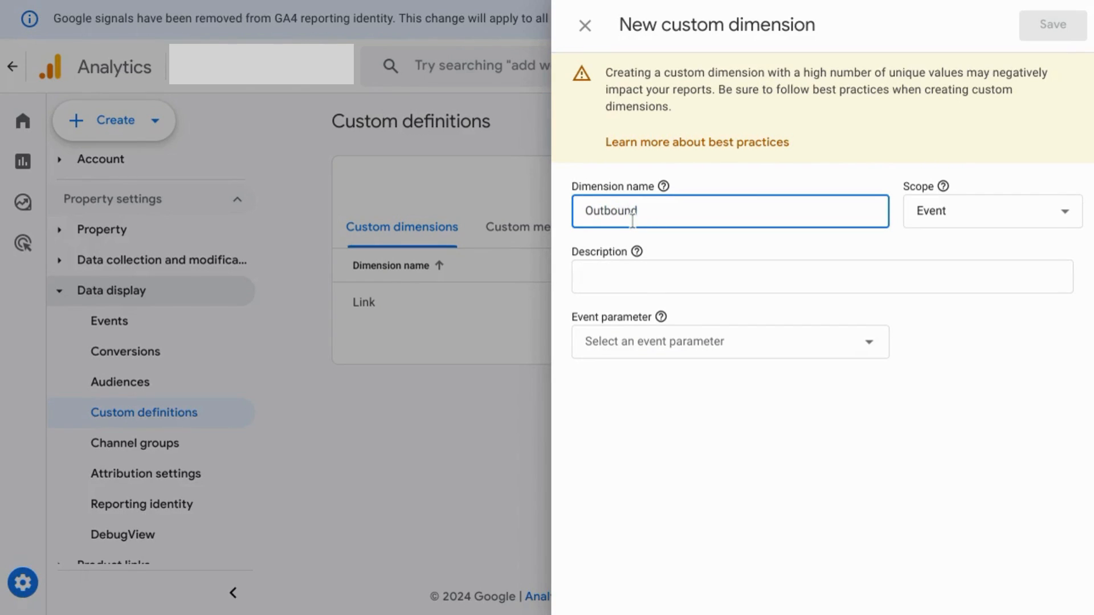
click(821, 298)
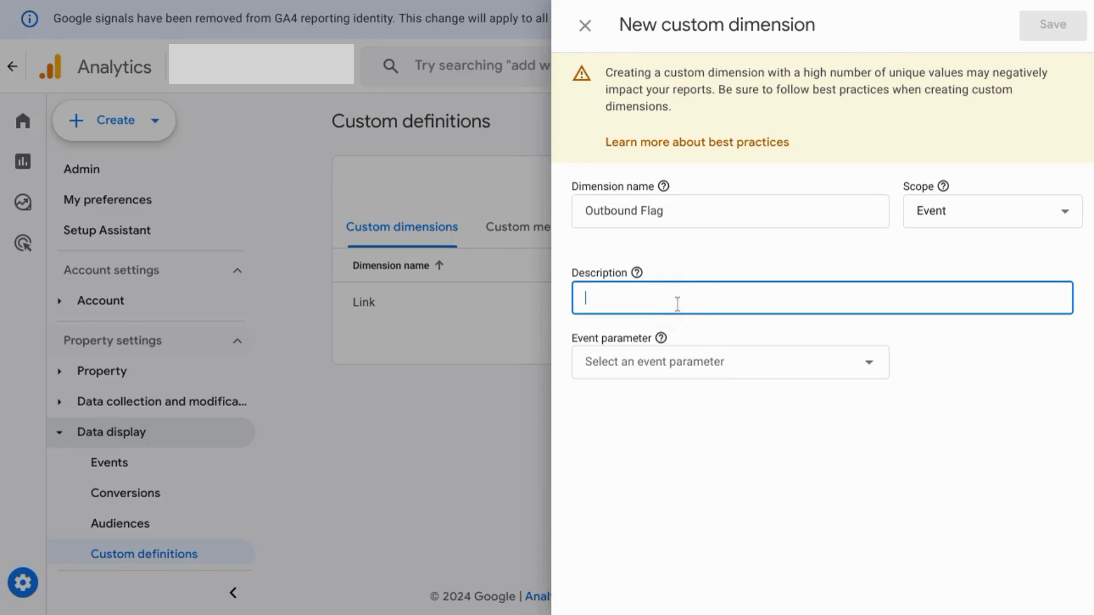
text(outbound)
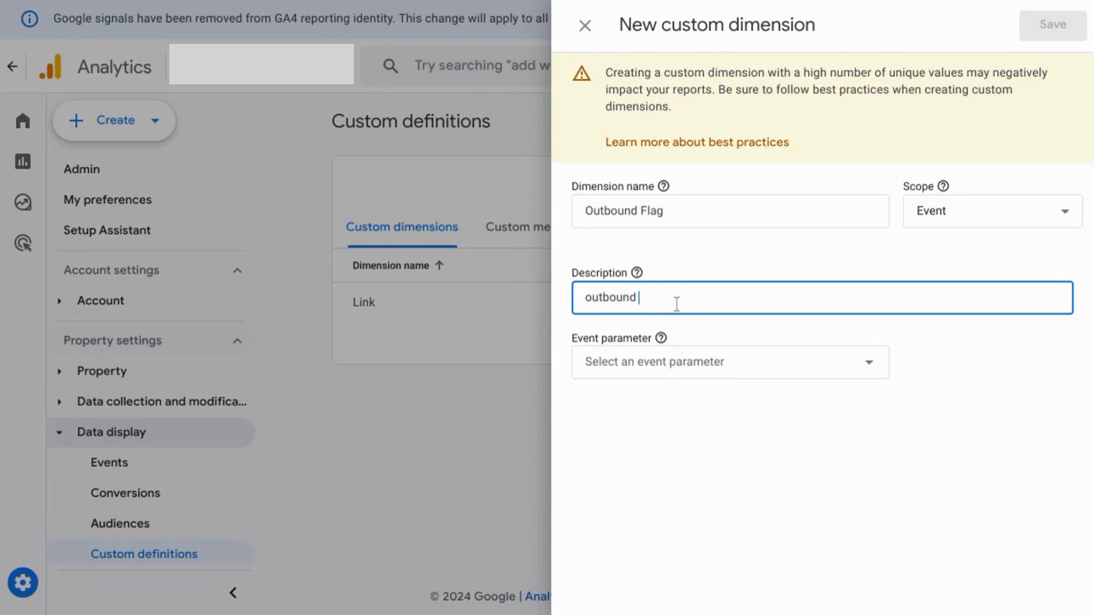
text(boolean fl)
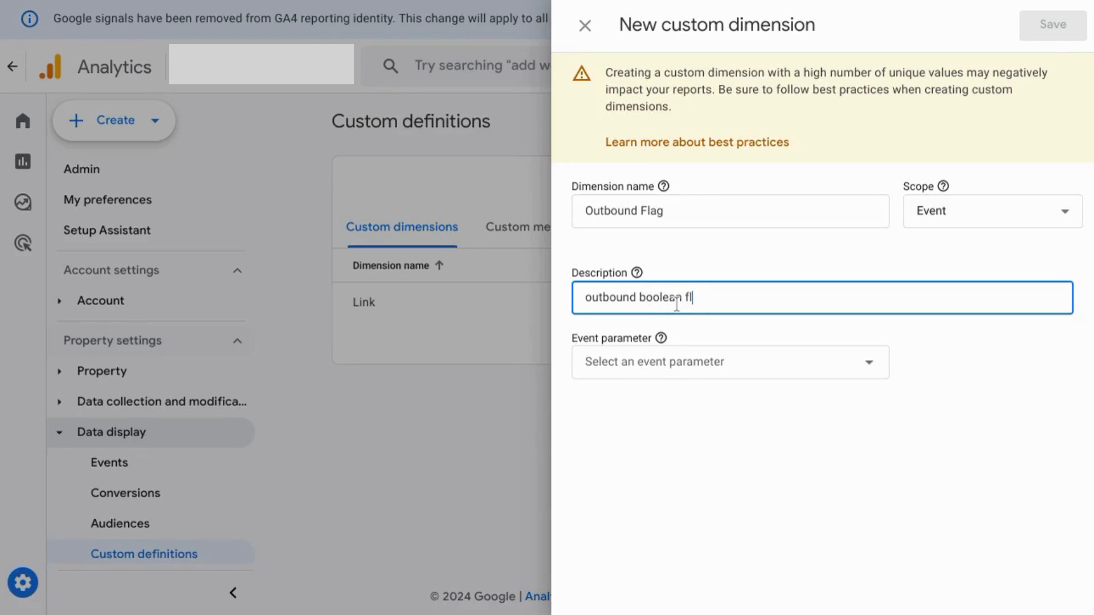
click(728, 361)
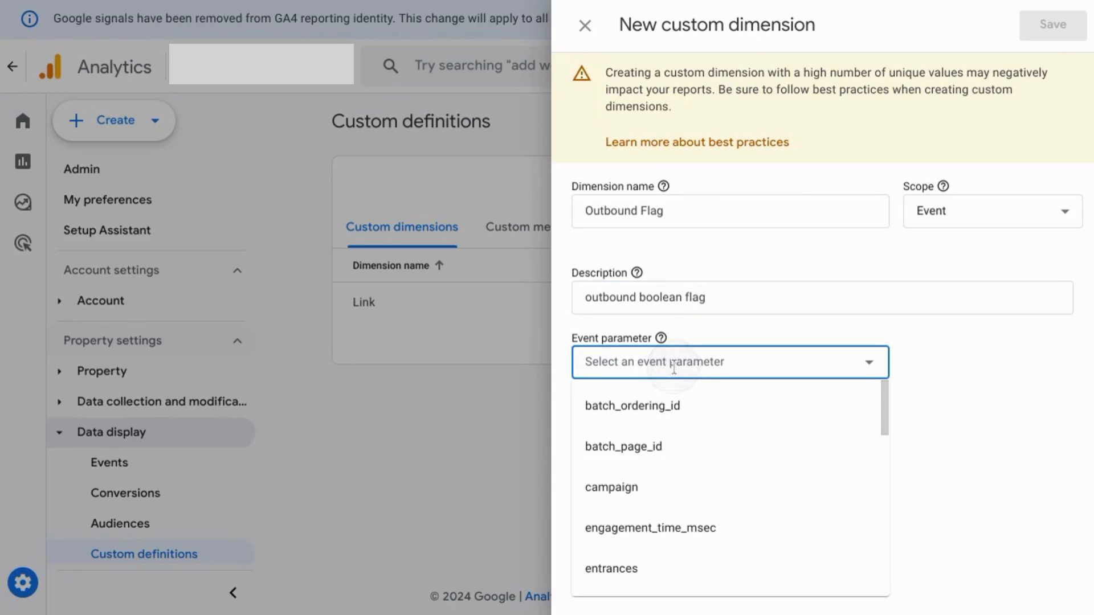
text(outbou)
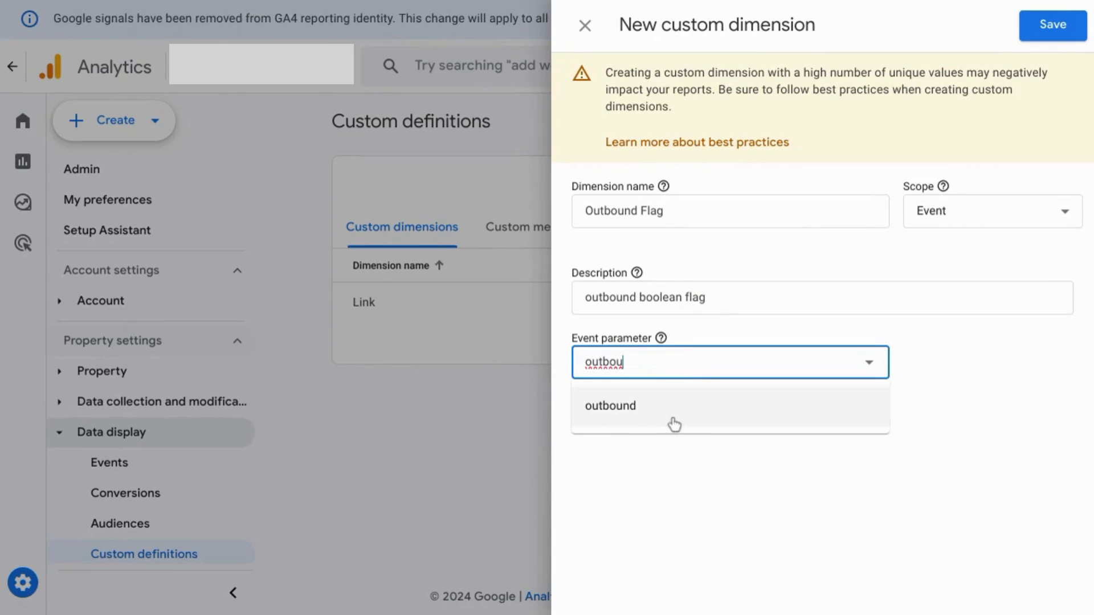
click(1053, 25)
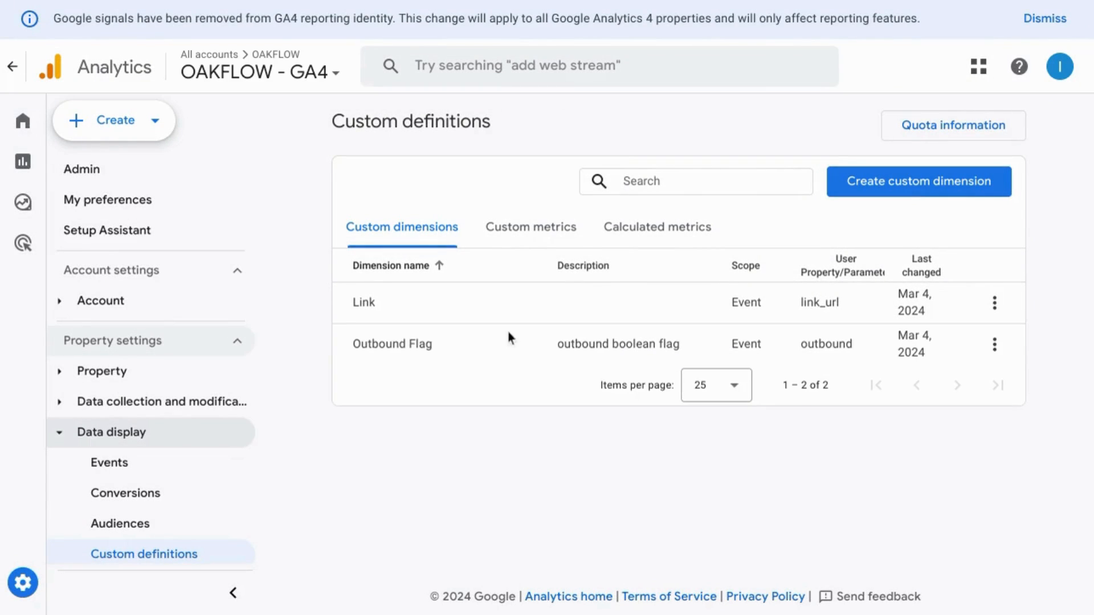
mouse_move(469, 369)
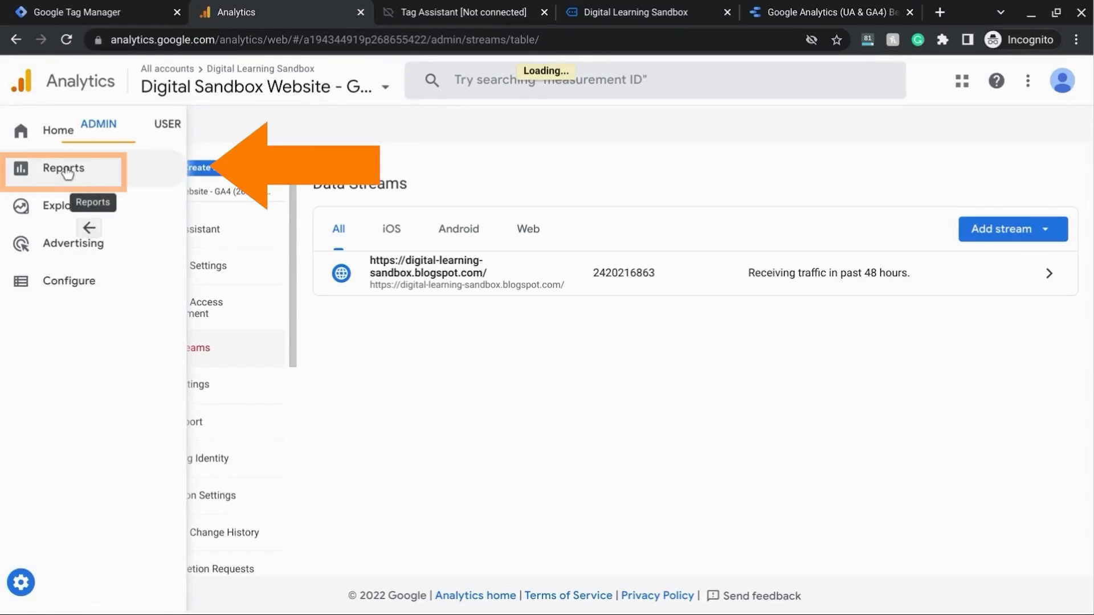
Switch to Reports, expand Engagement, and open the Events report
click(63, 168)
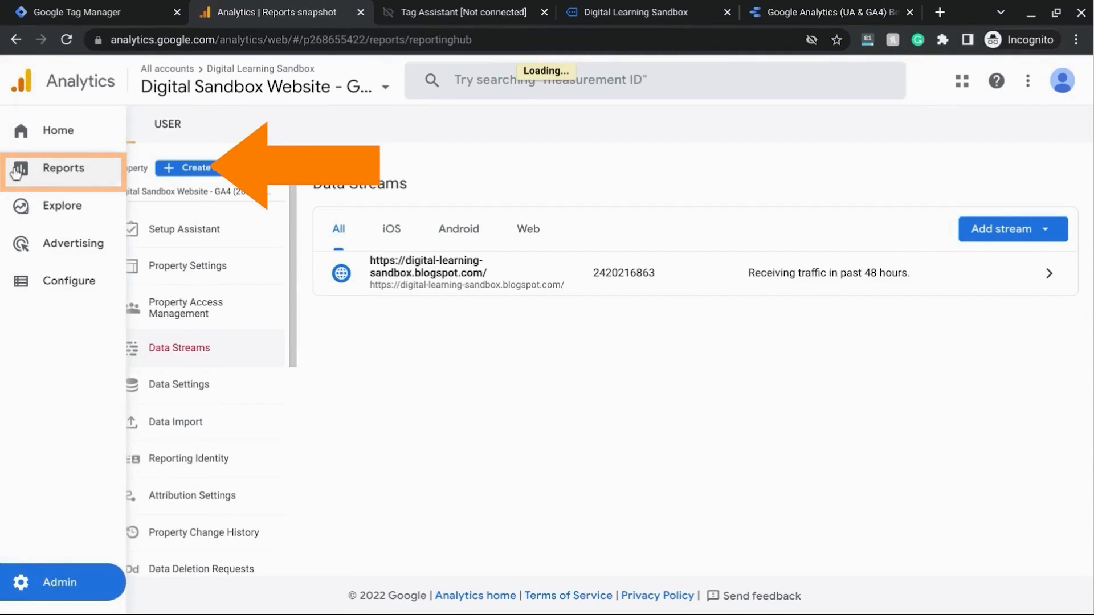
click(63, 168)
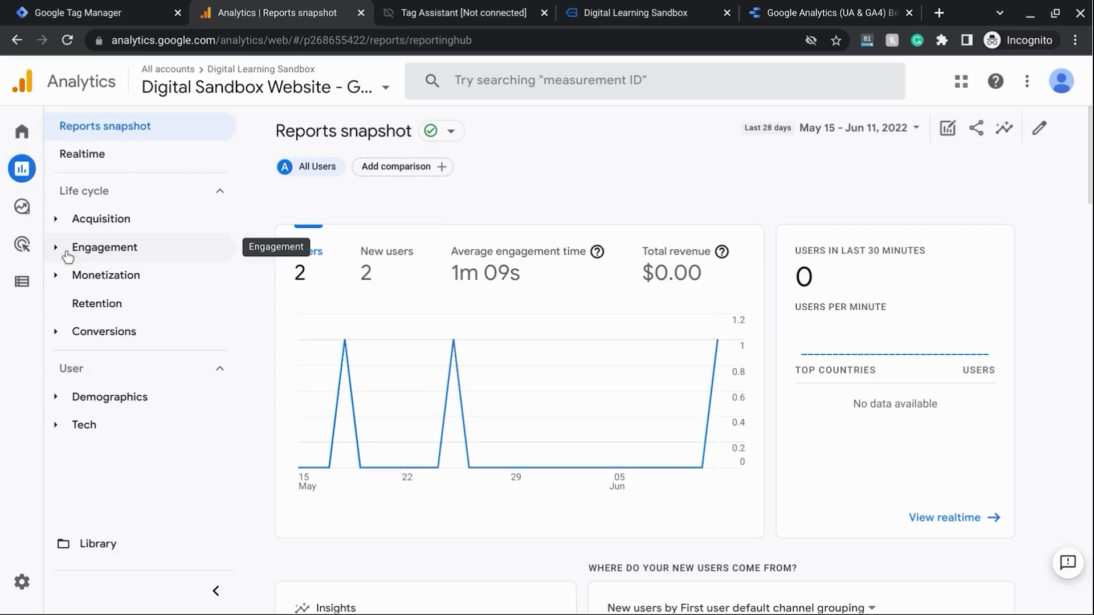
click(105, 247)
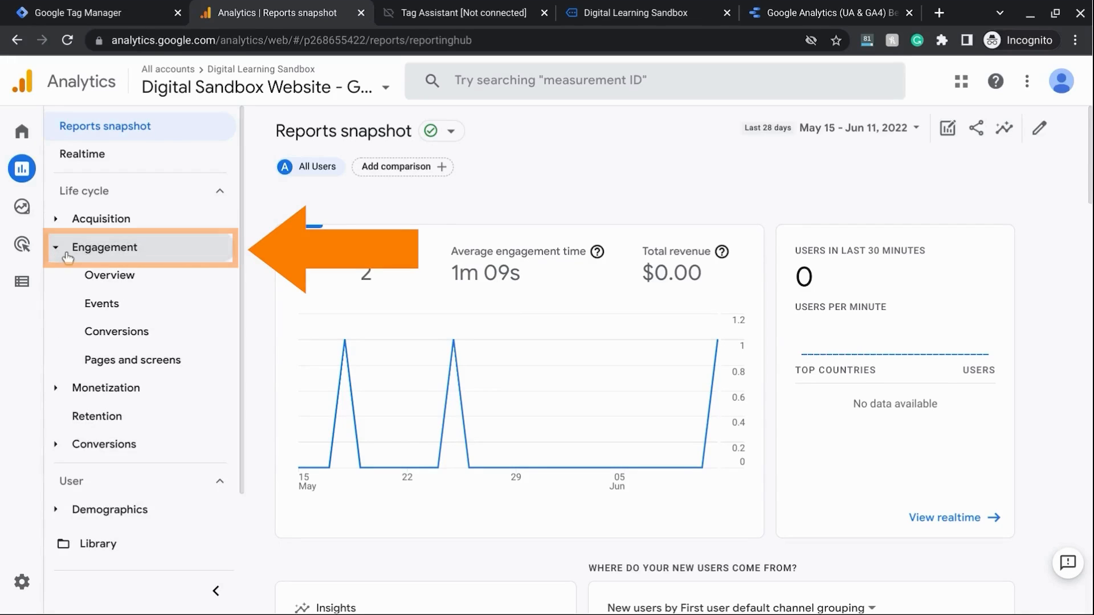
click(102, 304)
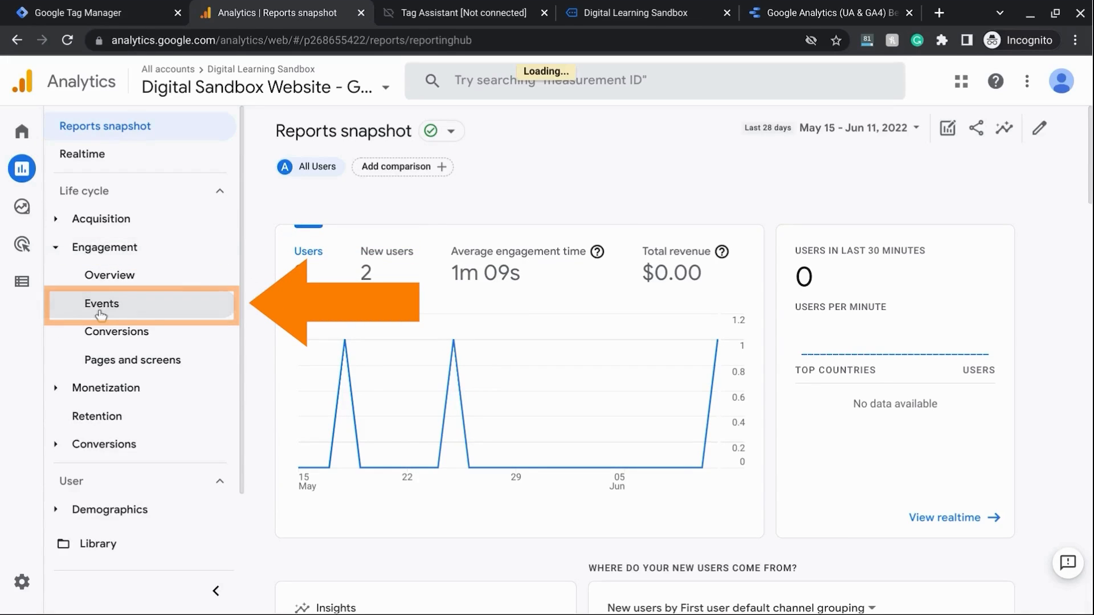
click(102, 304)
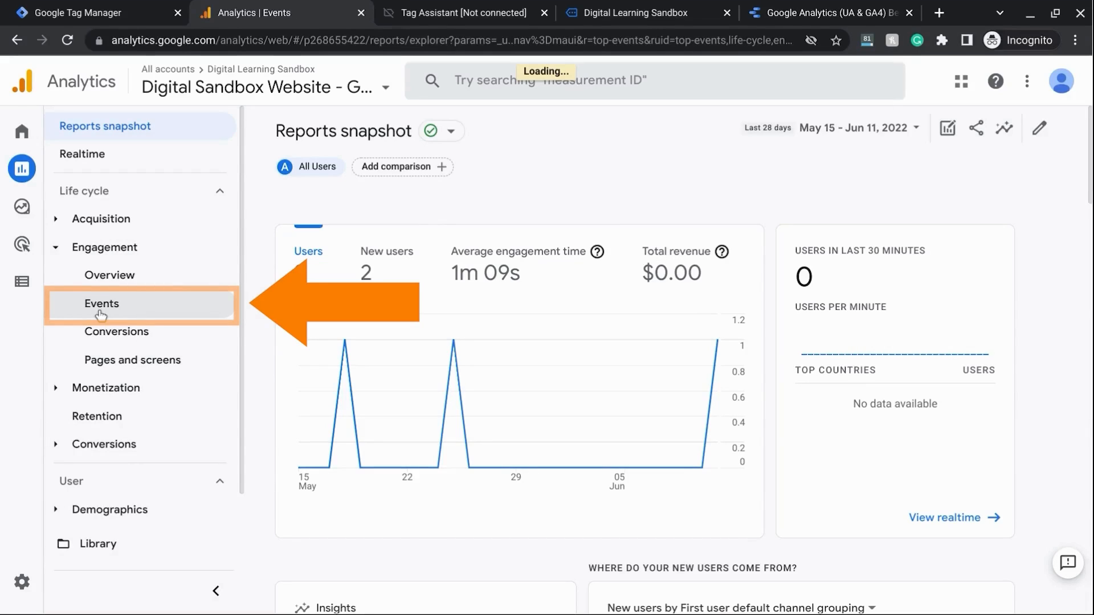
click(101, 304)
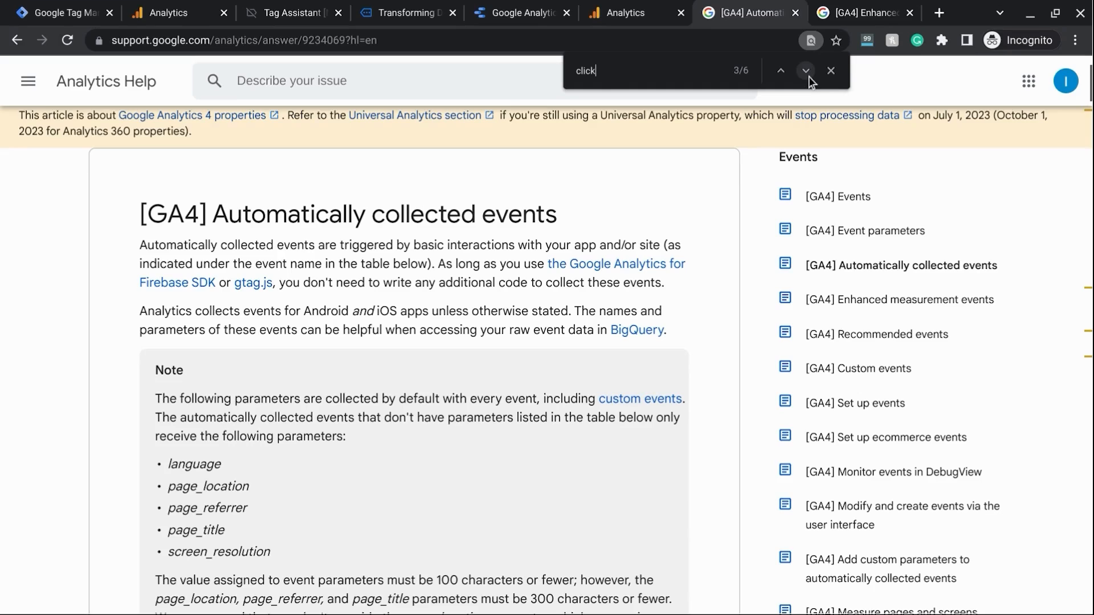
Find the click (web) entry in the help table and highlight its outbound-link description
click(805, 71)
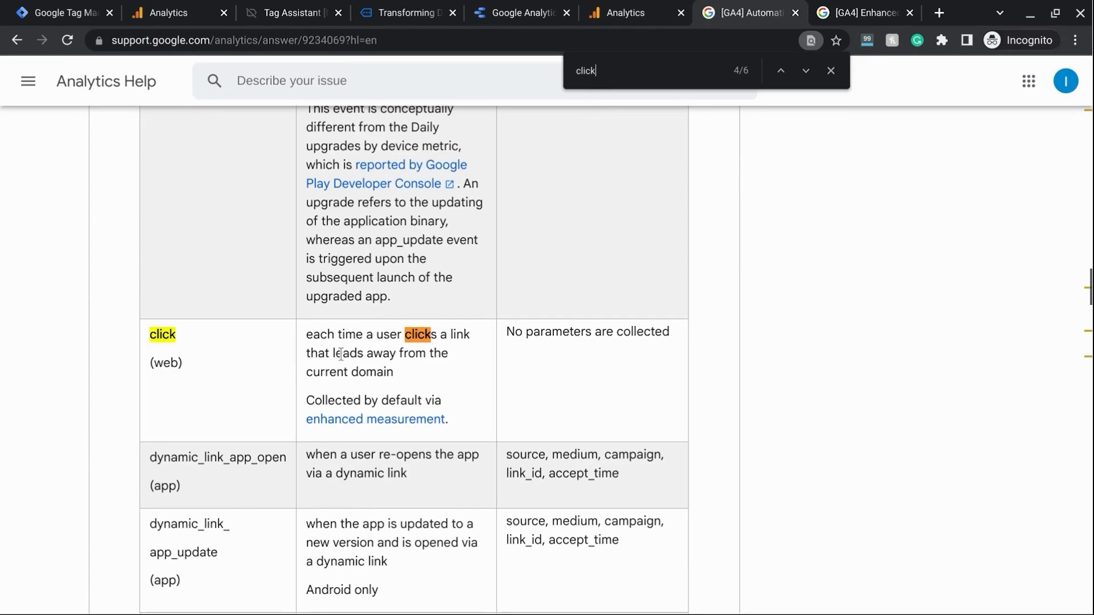
drag(307, 334, 393, 372)
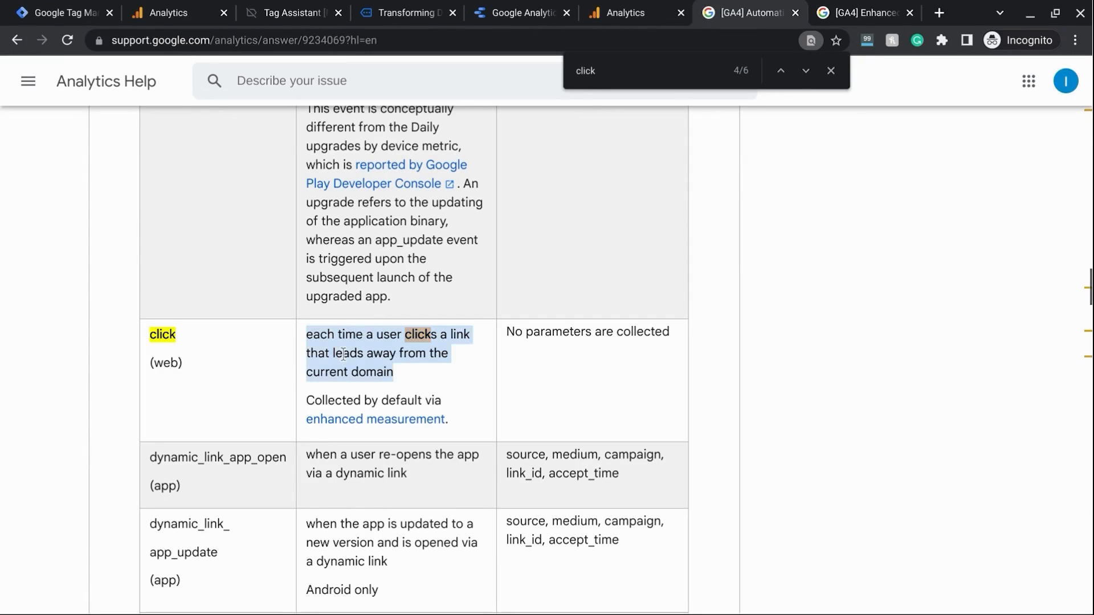
click(265, 13)
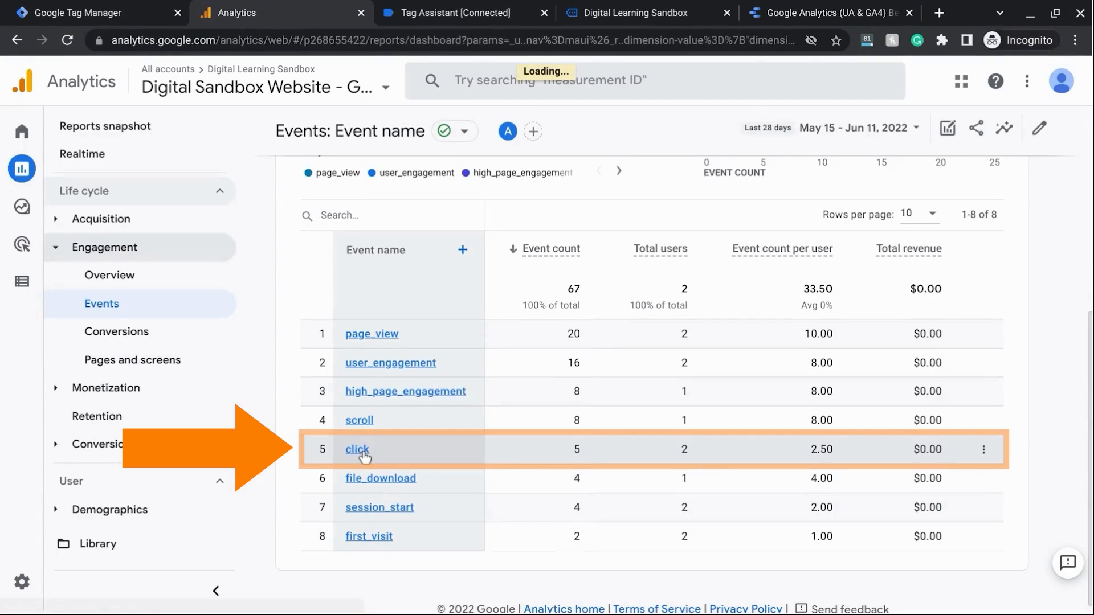
Open the 'click' event's detail report and scroll through its event count over time
click(356, 449)
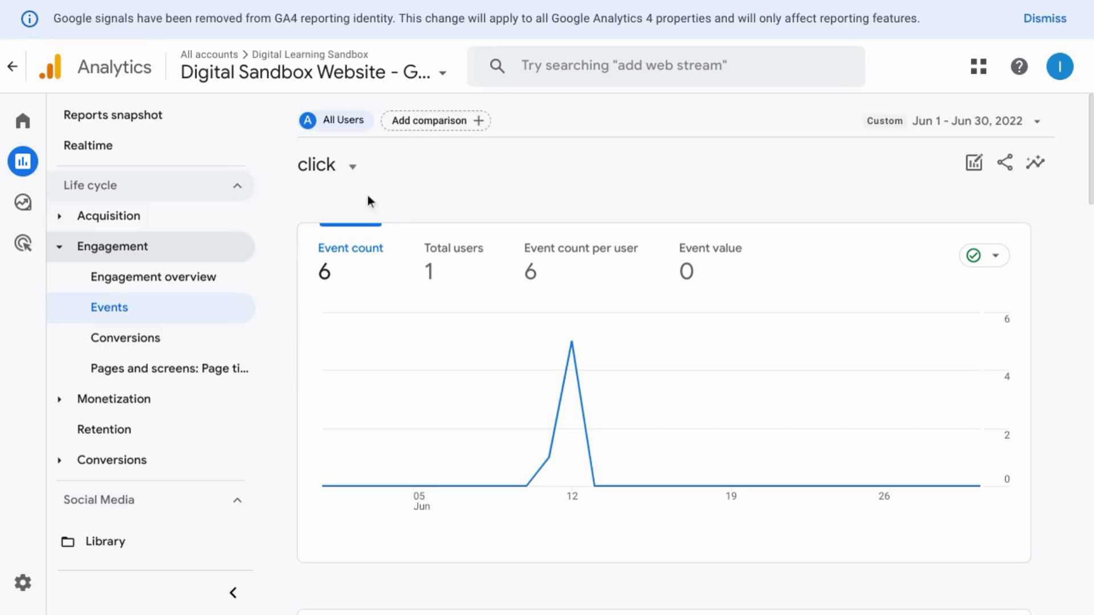
scroll(down, 3)
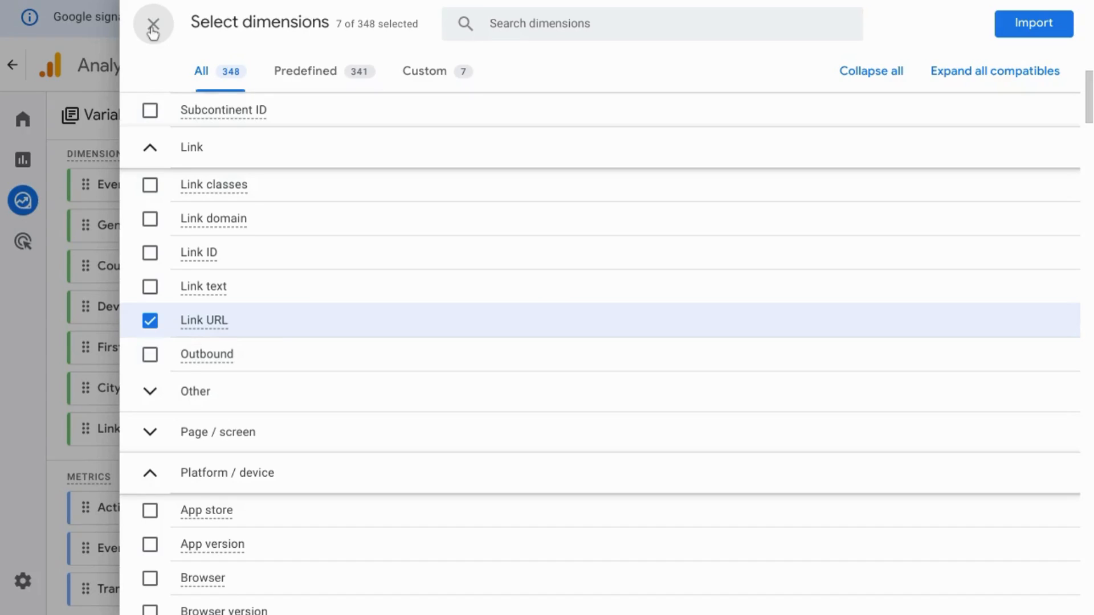
Close the Select dimensions dialog to show event counts by Link URL
click(152, 22)
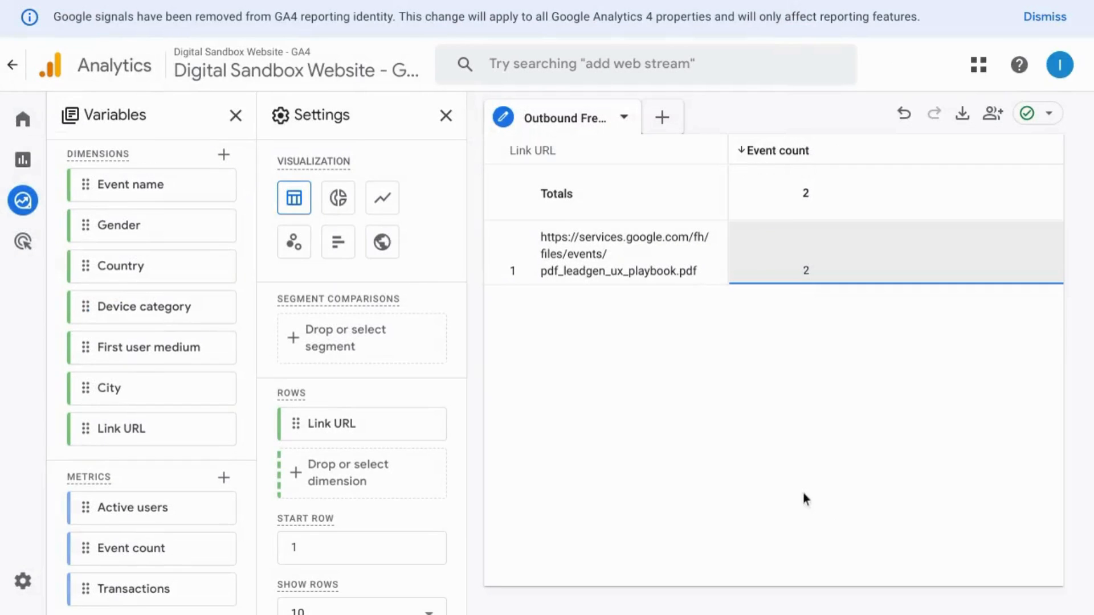